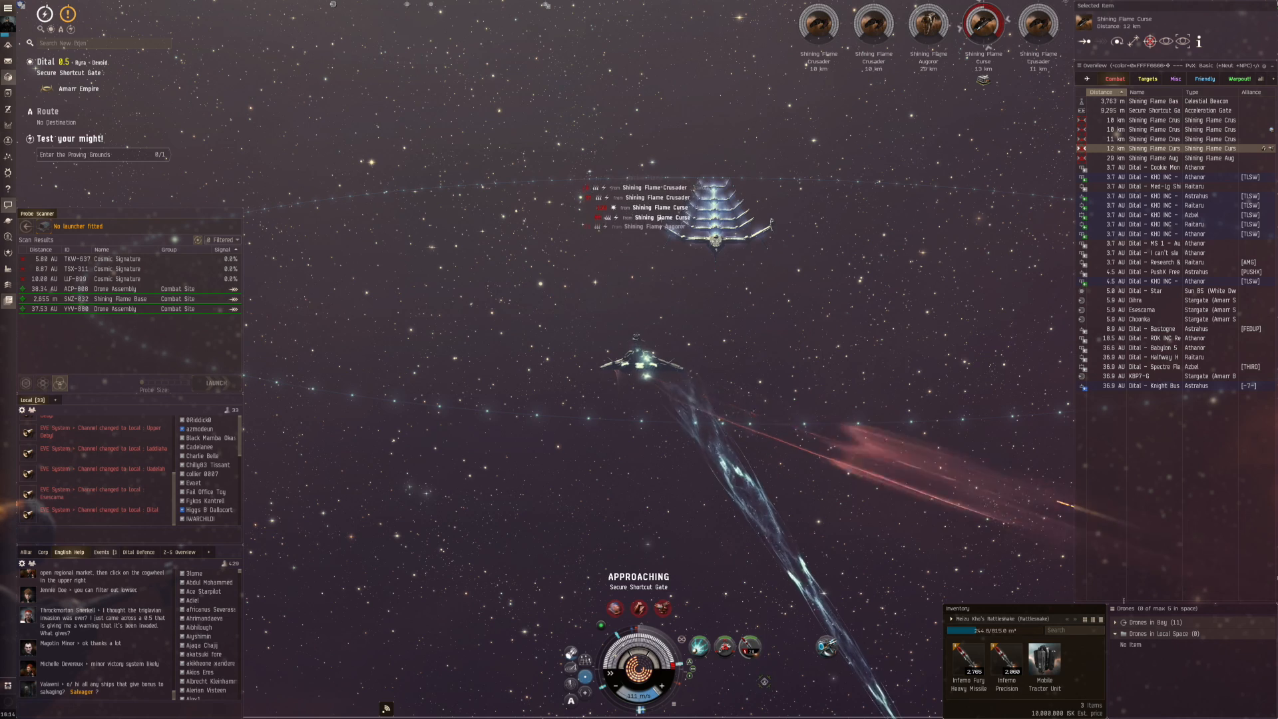
Step: Show the info window for the Shining Flame Crusader frigate from the overview
click(1107, 621)
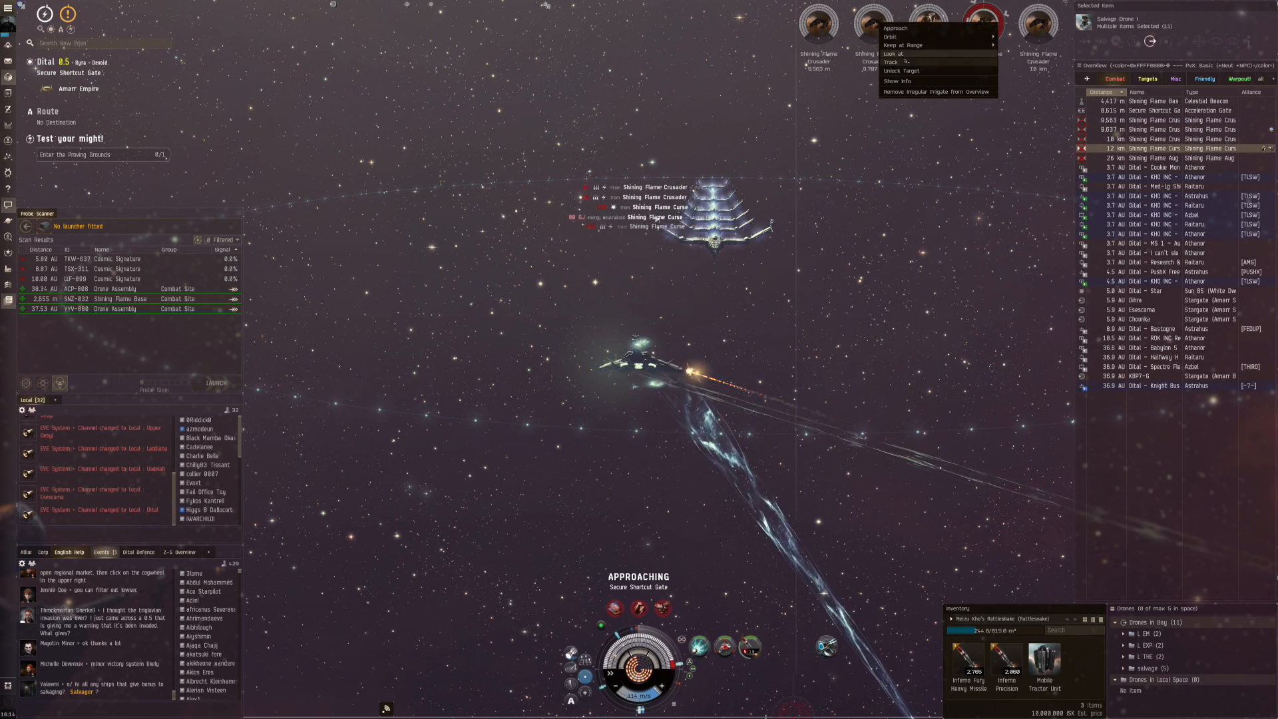
click(896, 81)
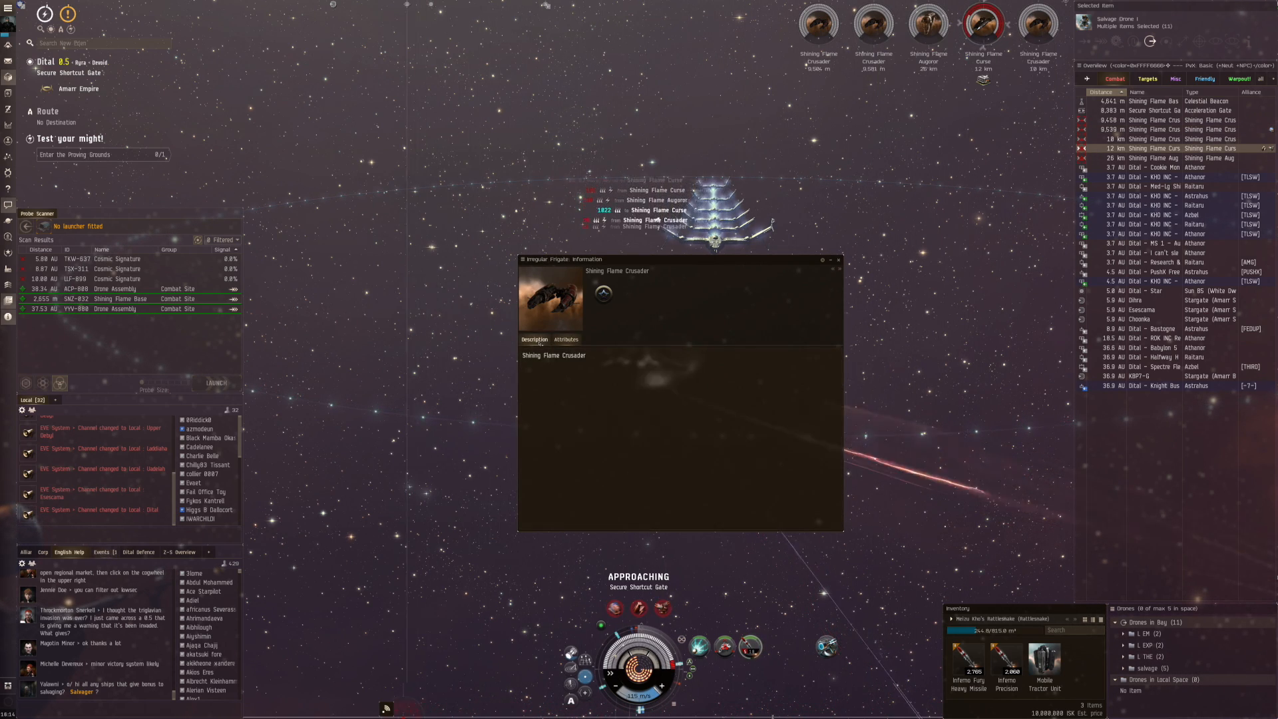
click(566, 340)
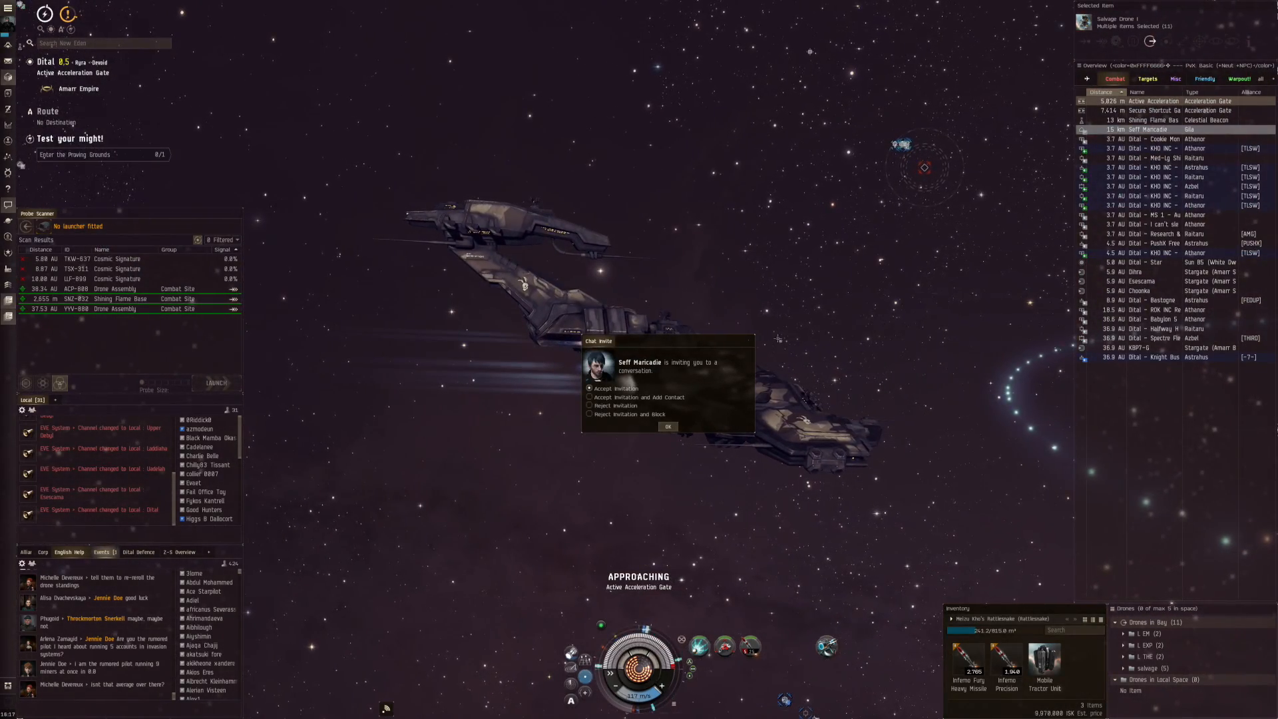
Step: Accept the chat invite to start a private conversation with the other pilot
click(667, 426)
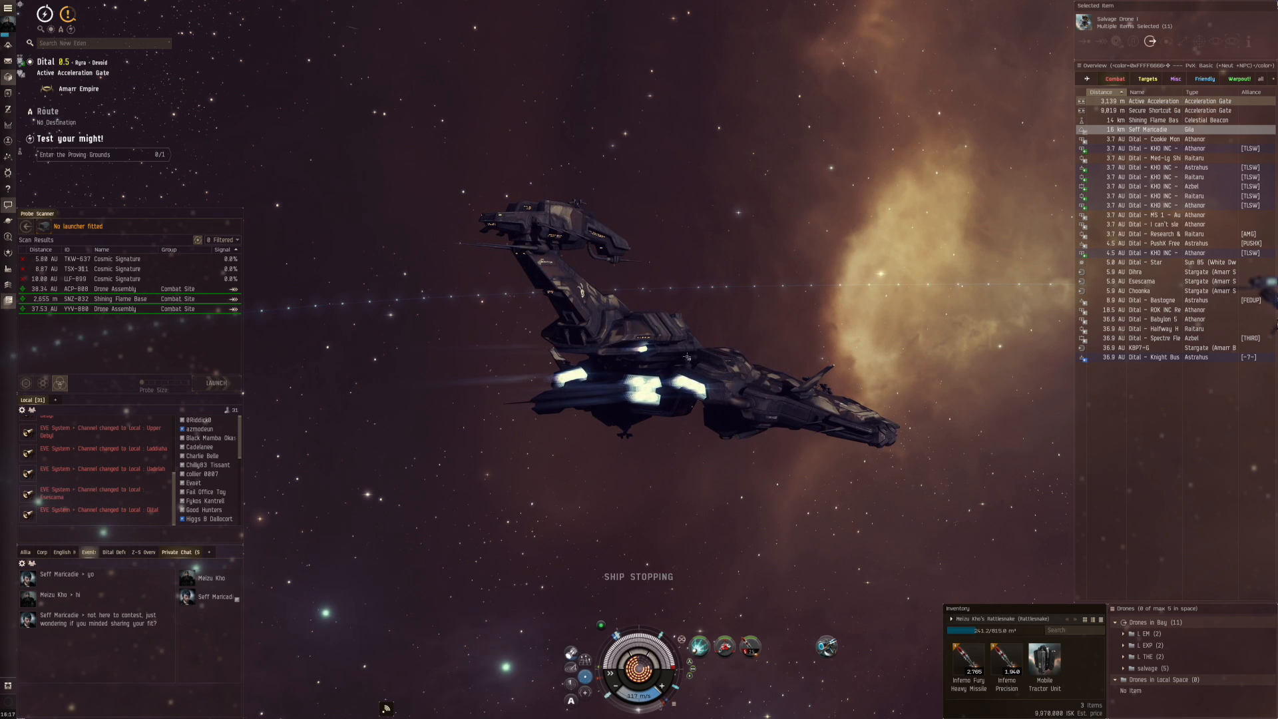
mouse_move(20, 156)
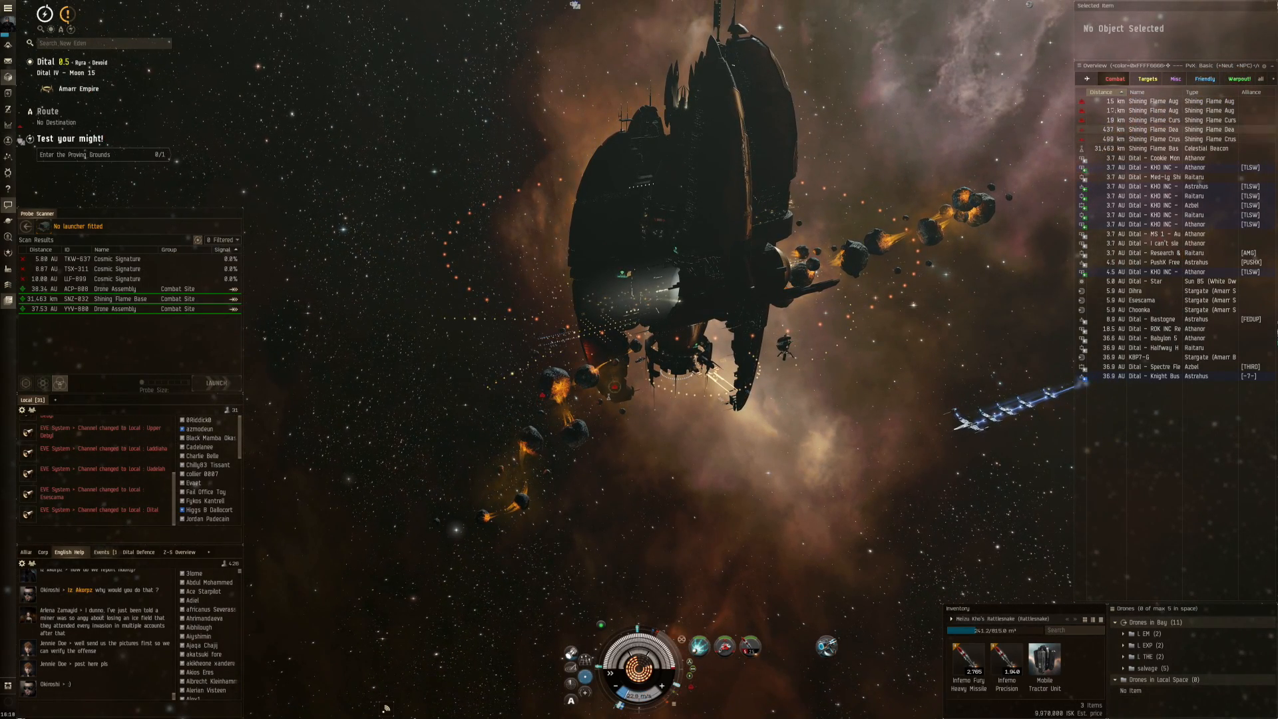
Step: Lock the Shining Flame Curse, then act on the large structure from its context menu
click(1160, 119)
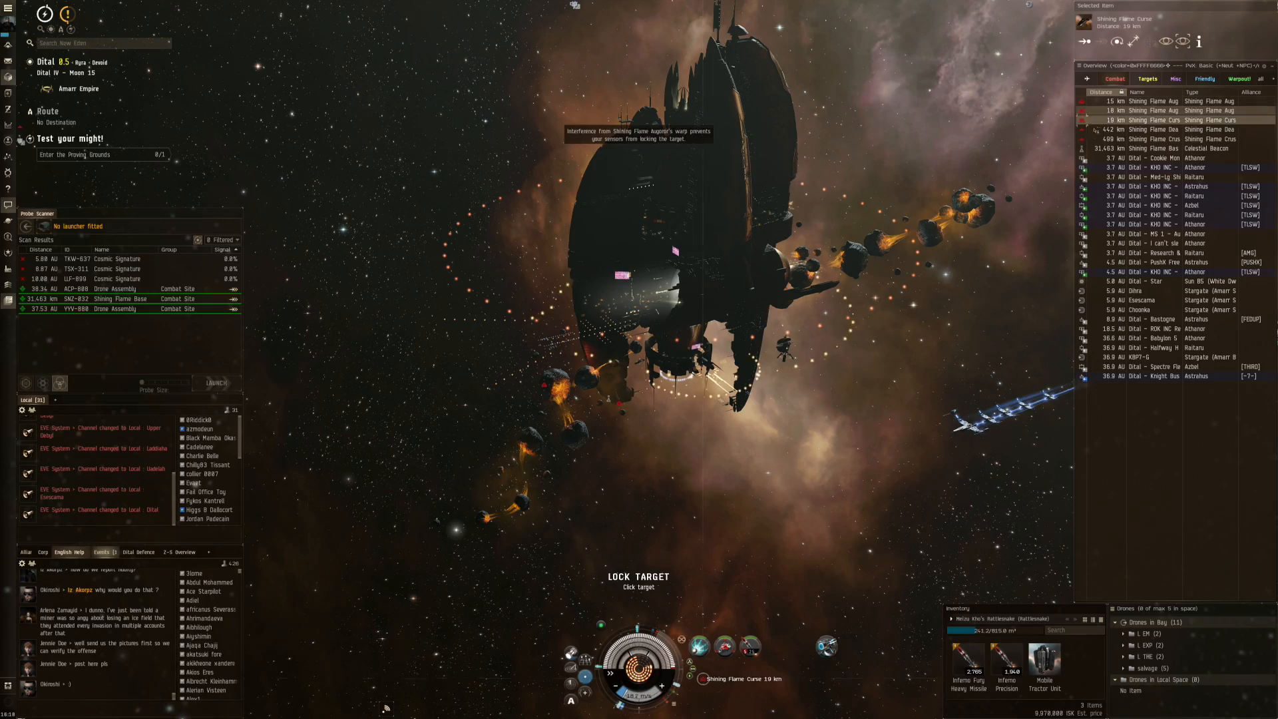
click(1149, 129)
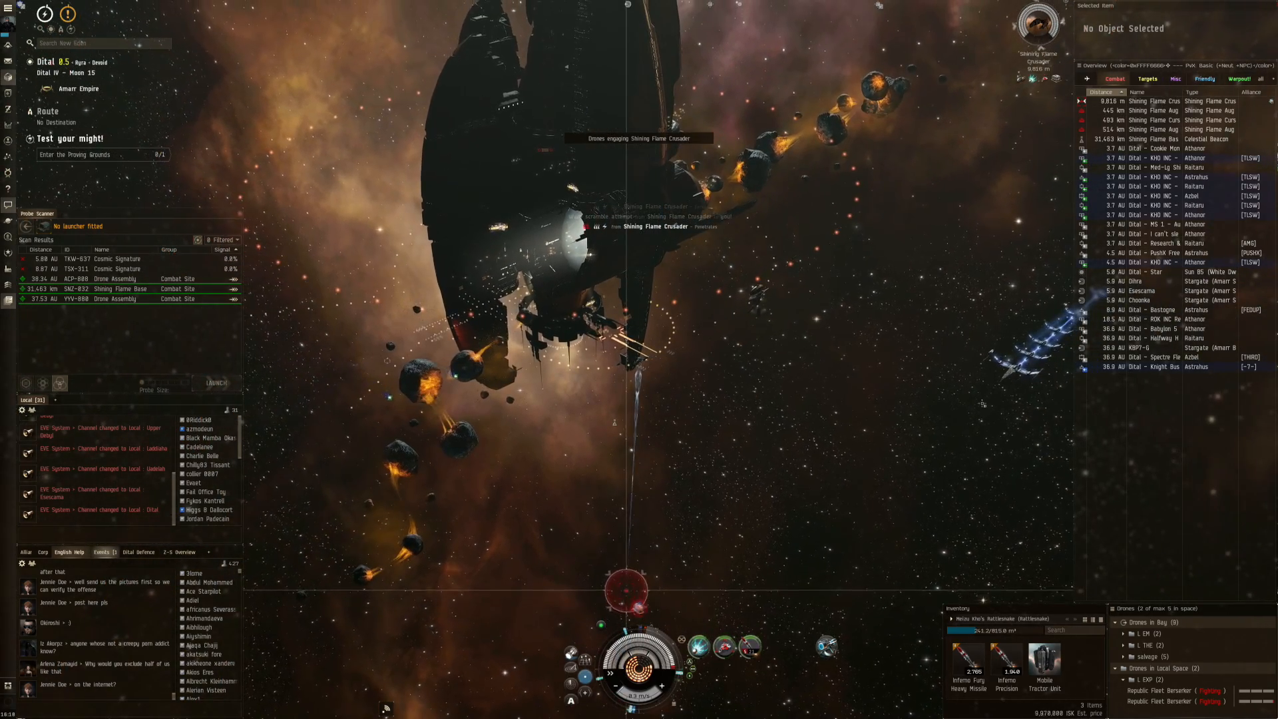
right_click(1014, 369)
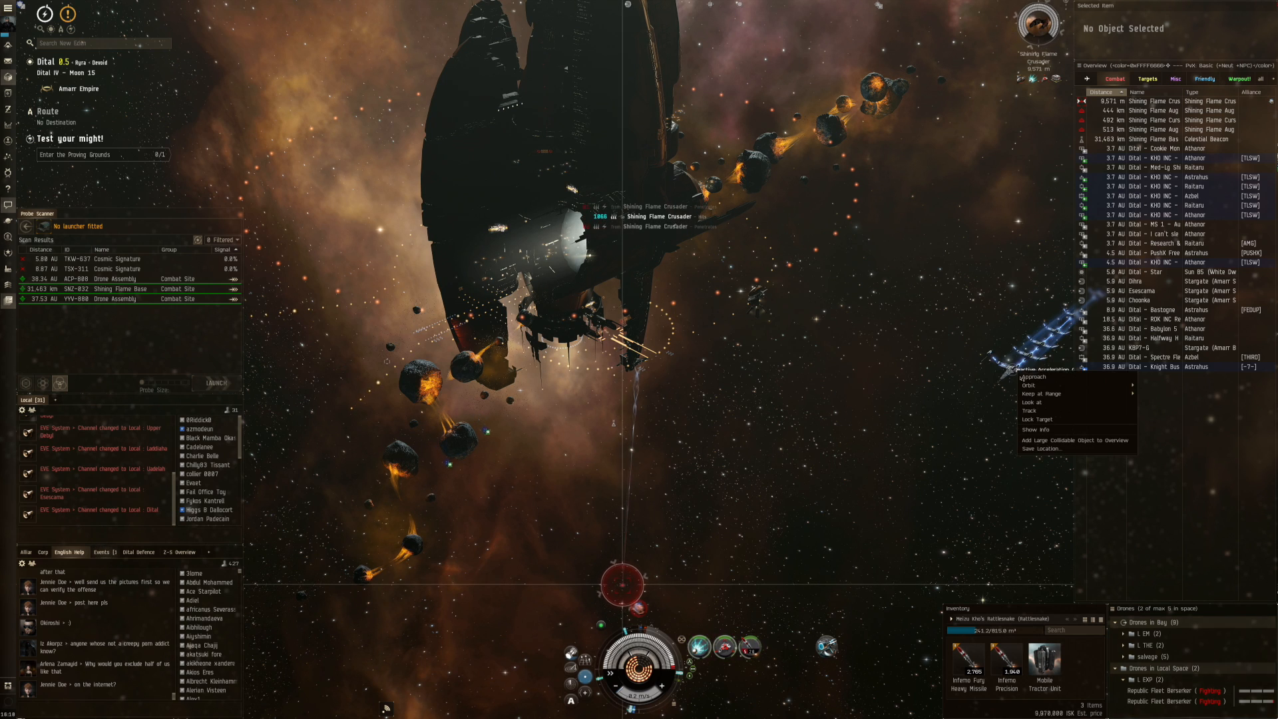
click(1030, 377)
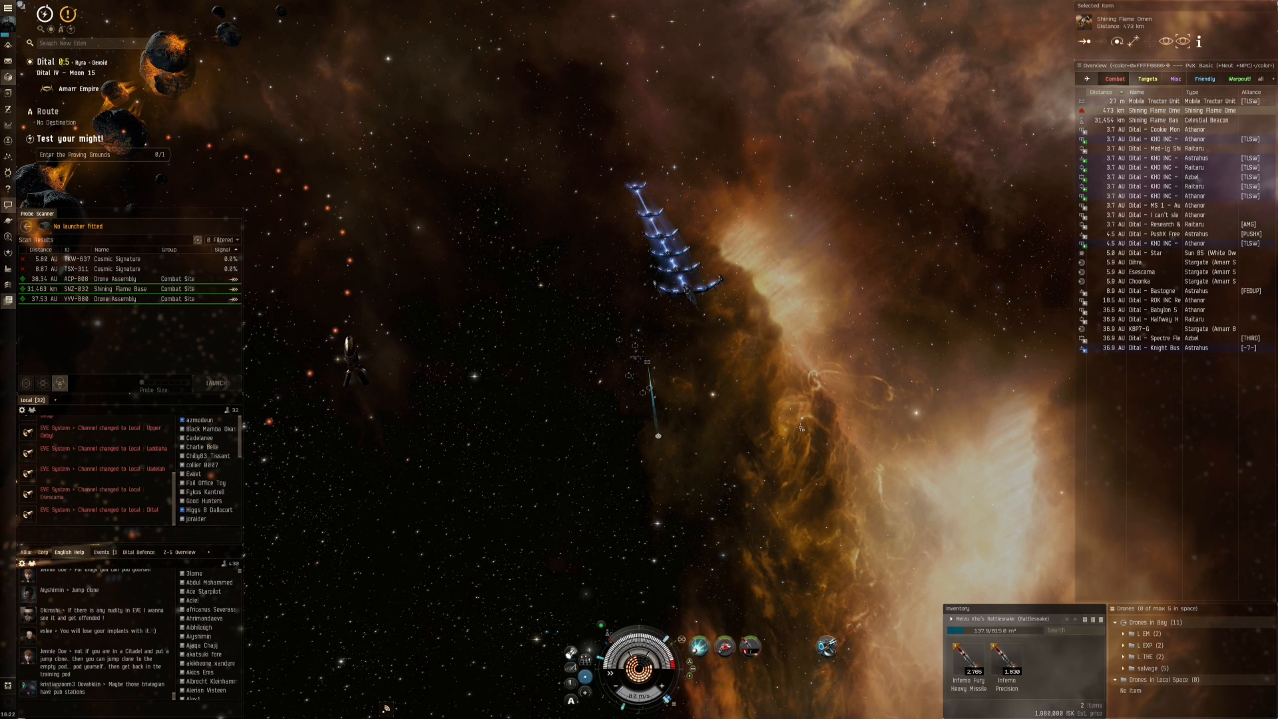
Step: Bring up the radial menu for the Mobile Tractor Unit while the drones return
right_click(742, 646)
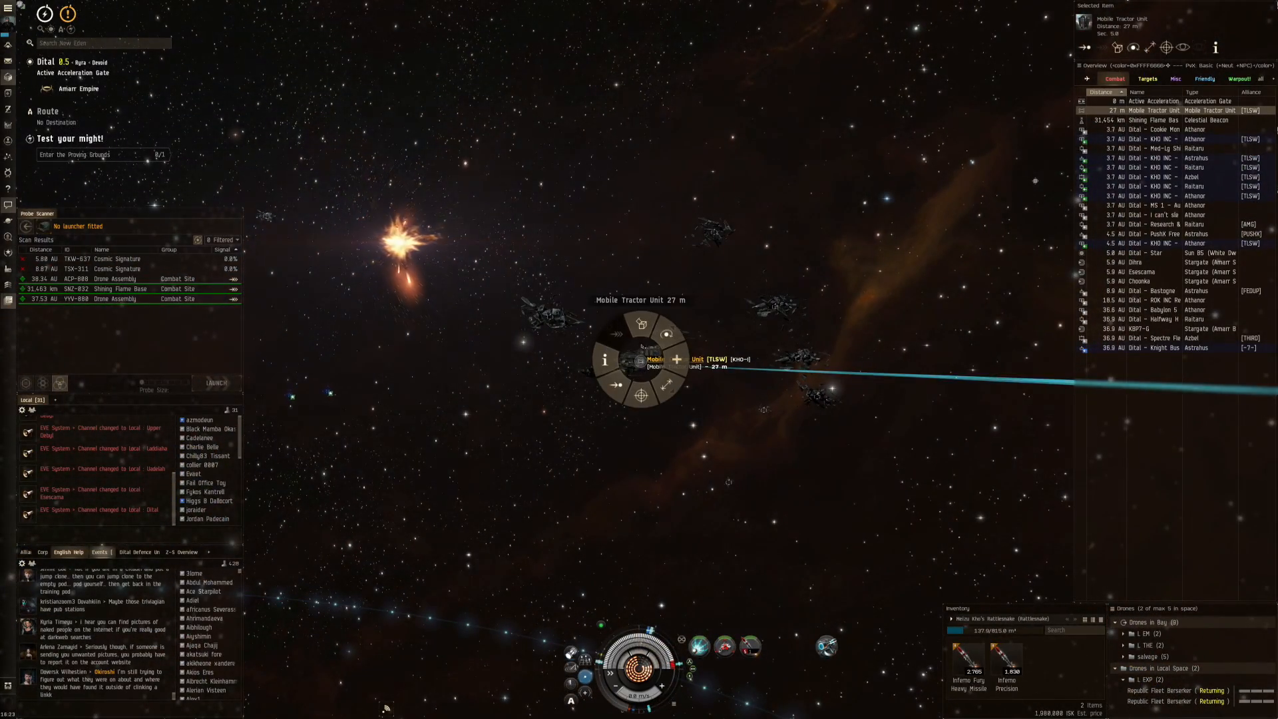
Step: Loot the tractor unit's Metal Scraps and 50MN module into cargo, then reopen its menu
click(666, 334)
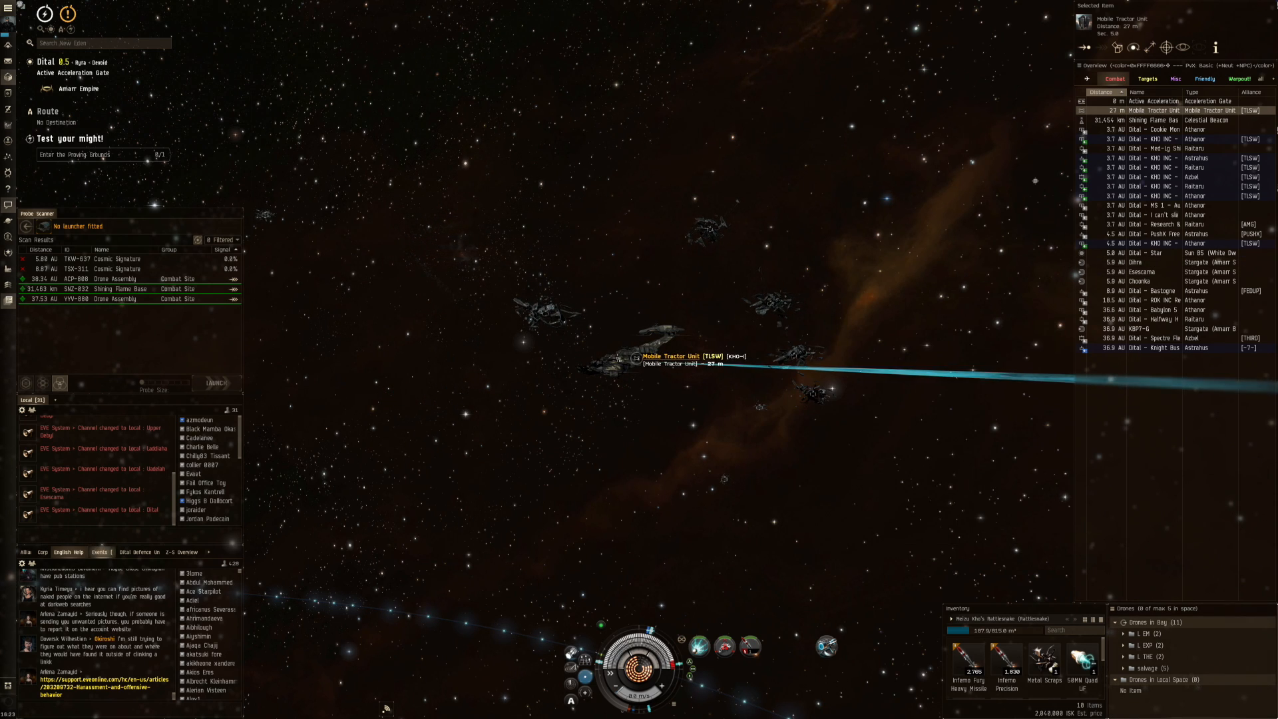
right_click(669, 357)
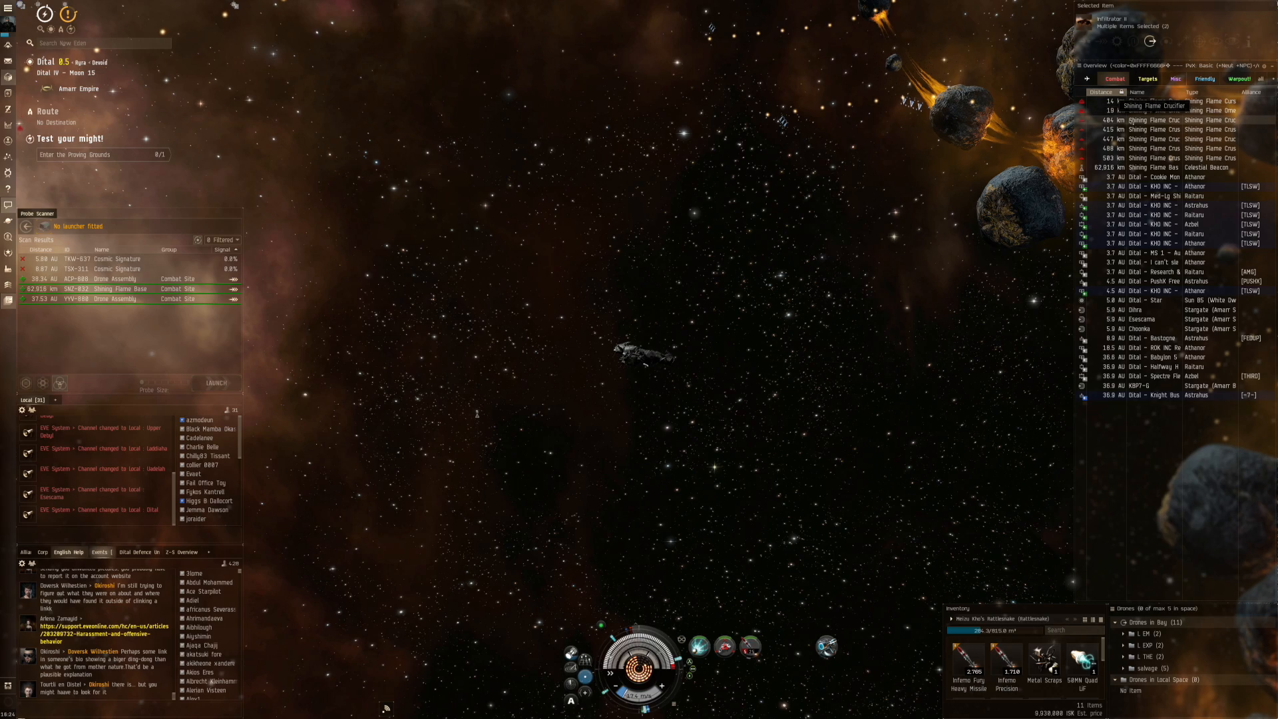
Step: Select a Shining Flame Crusader in the overview at the new spot
click(1155, 101)
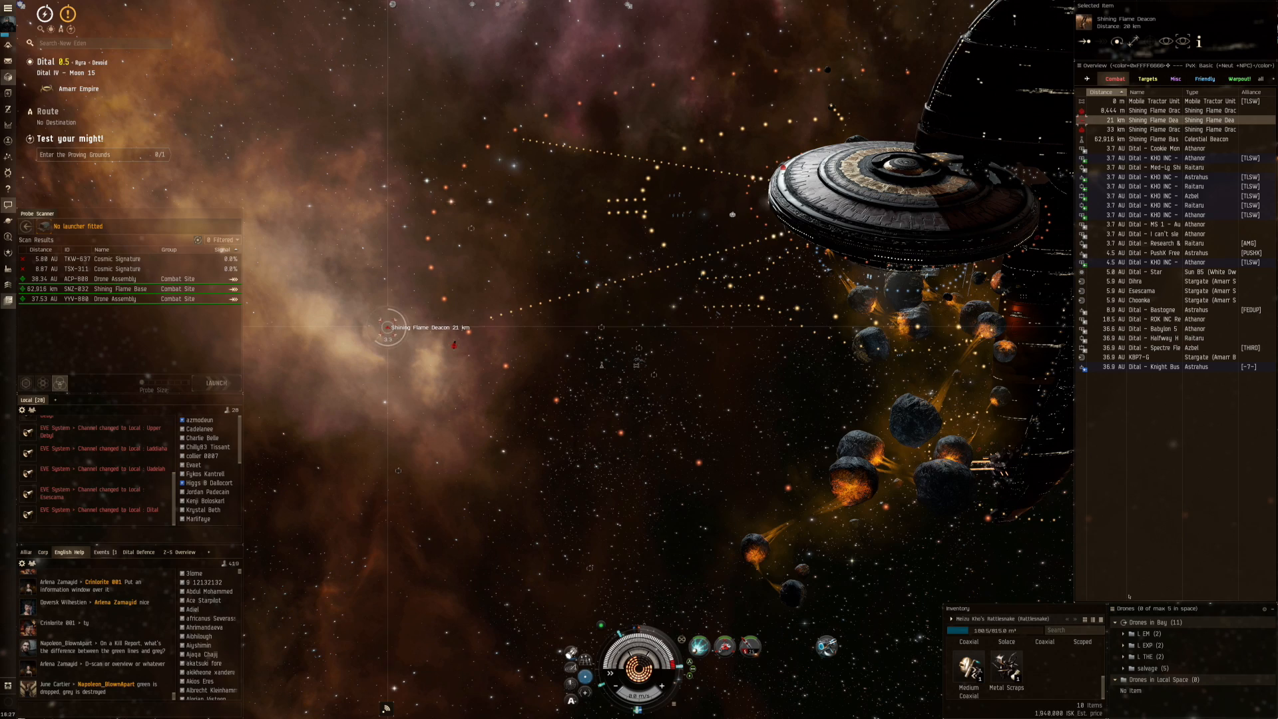
Step: Launch the Berserker drones from the bay to engage the remaining enemies
click(395, 334)
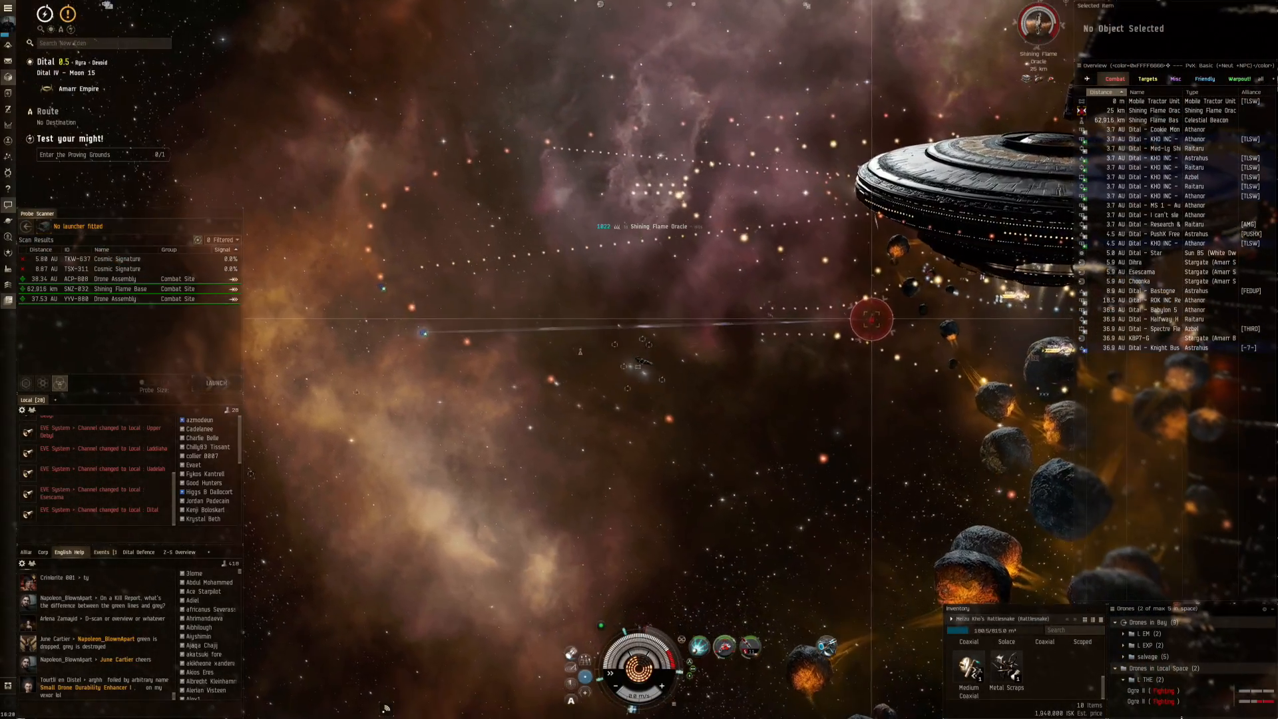
Step: Launch the Infiltrator II drones from the bay to reach the five-drone maximum
right_click(1148, 691)
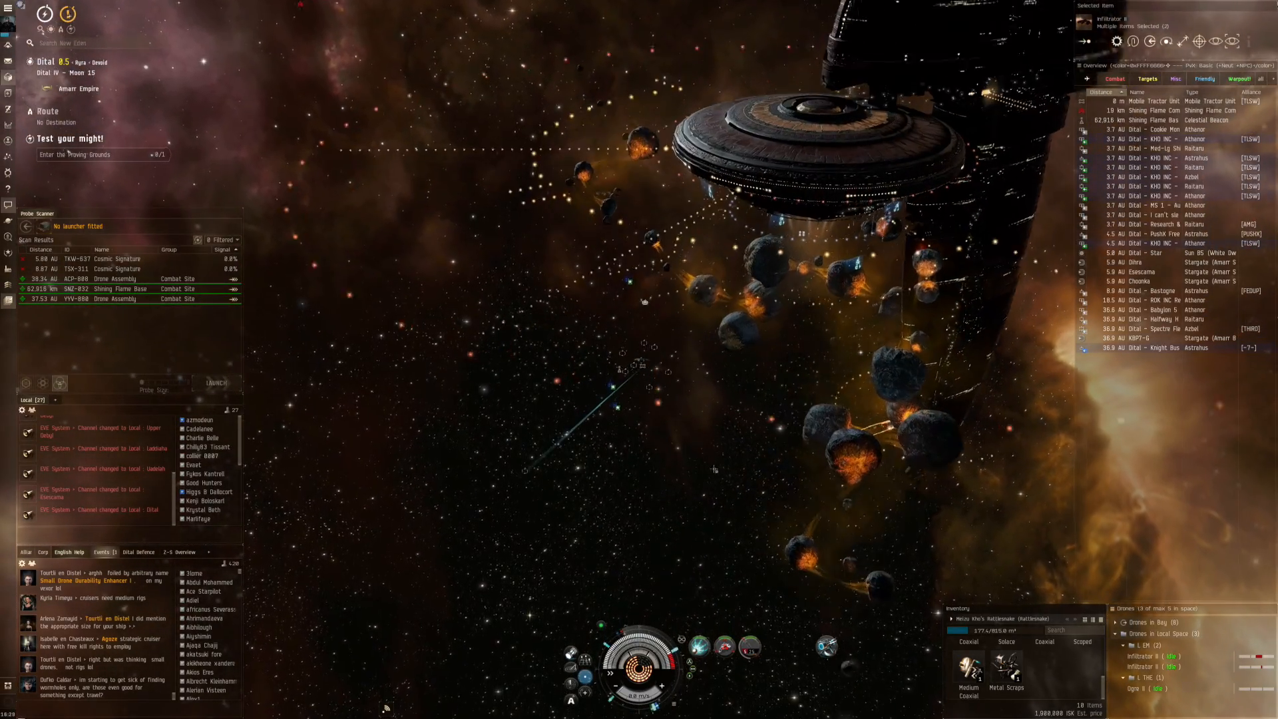
right_click(1145, 666)
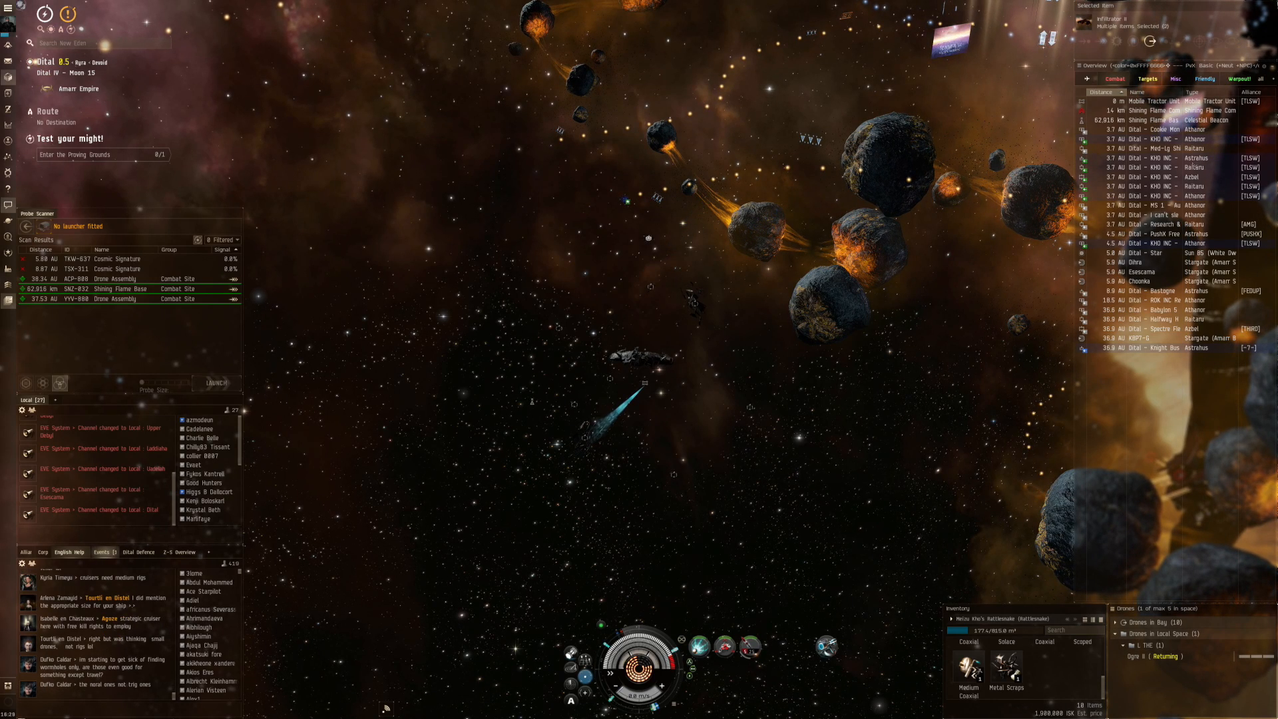
Step: Lock the Shining Flame Commander from the overview as the target
click(1149, 110)
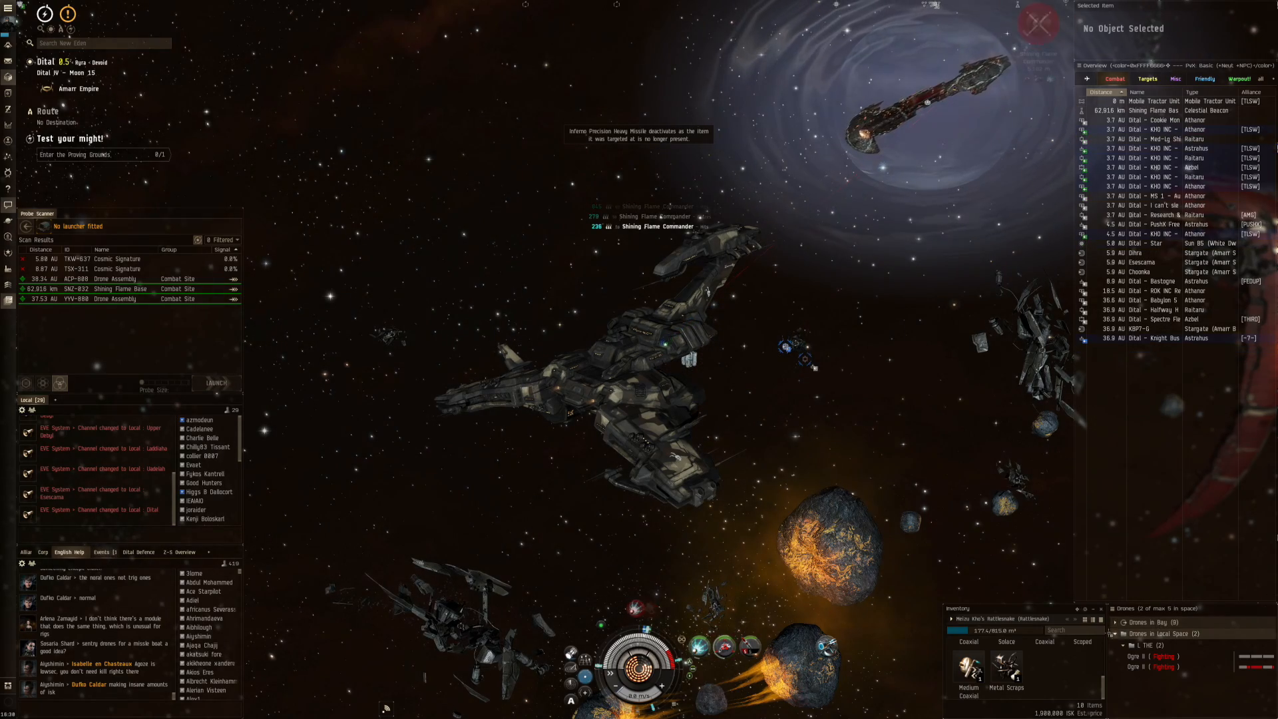
Step: Bring up actions for the Mobile Tractor Unit to loot its cargo
right_click(1149, 656)
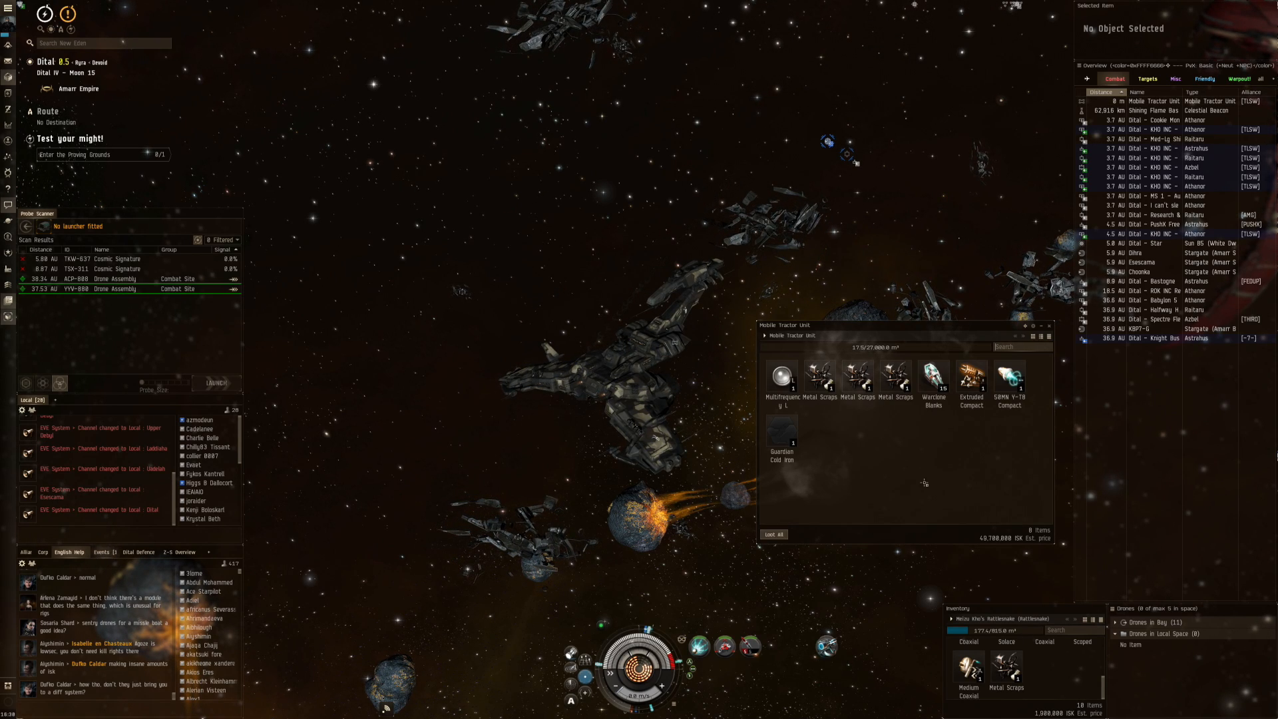
mouse_move(782, 423)
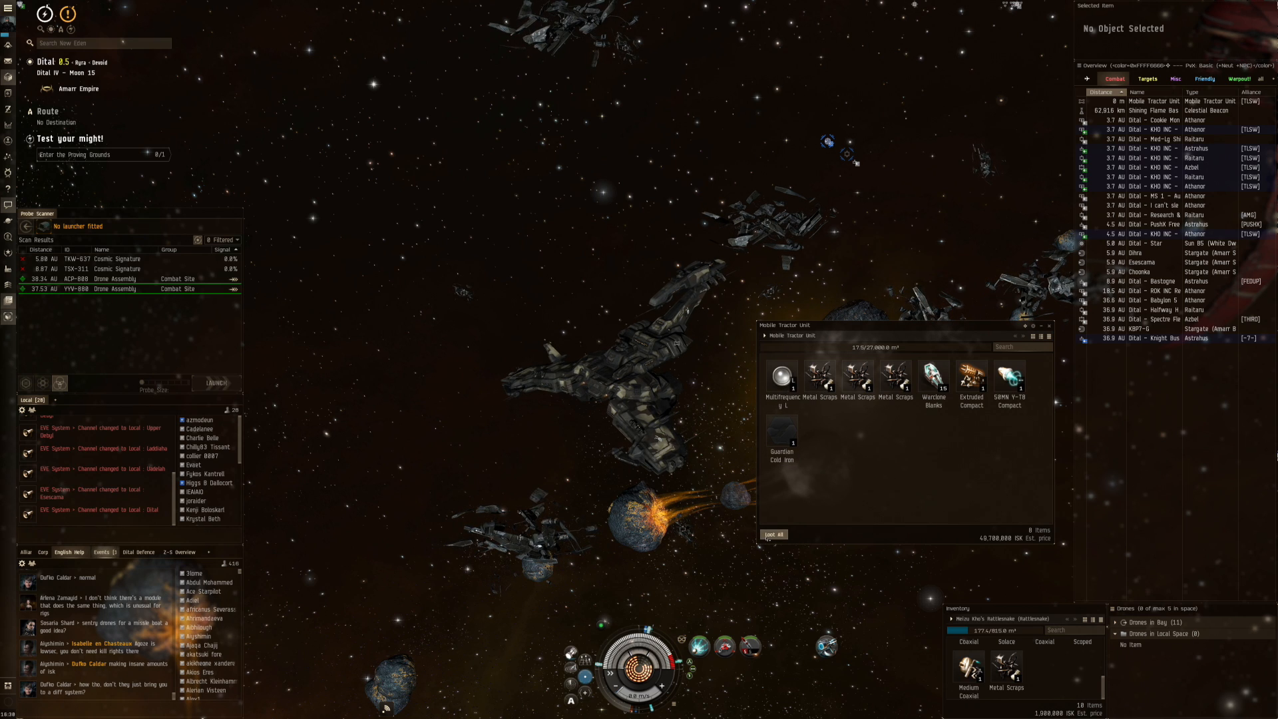
mouse_move(931, 376)
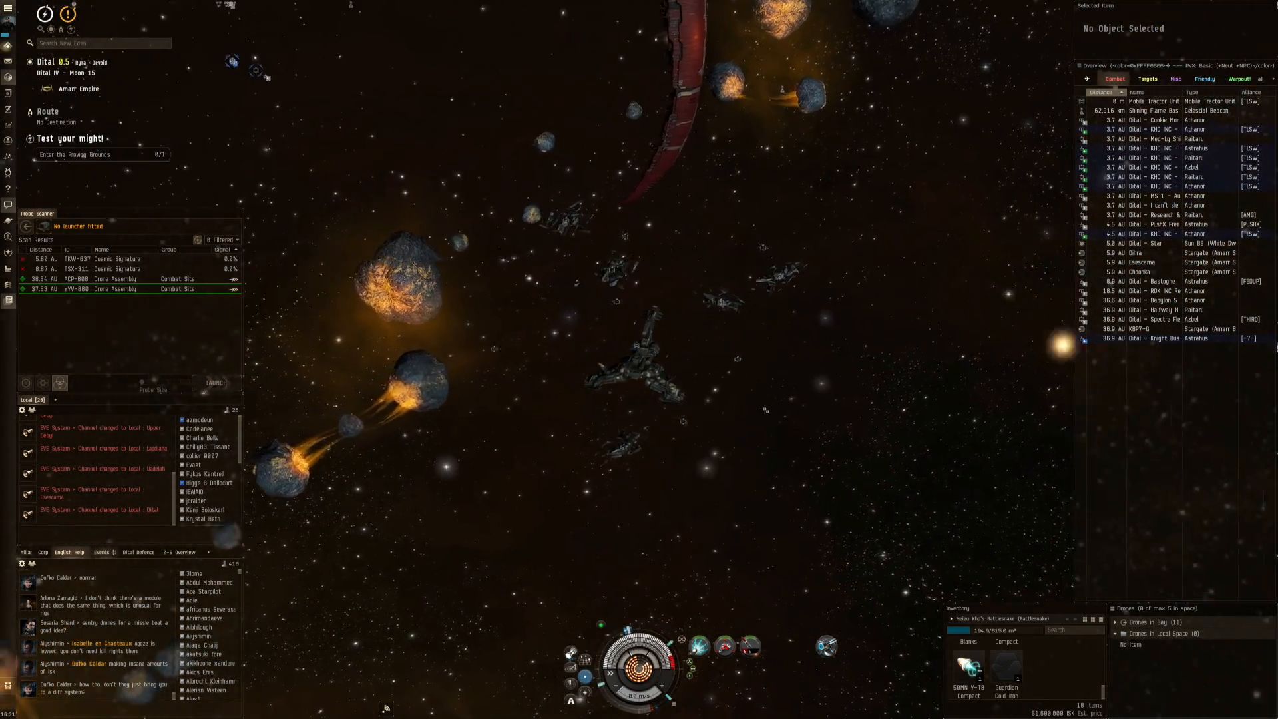
Step: Scoop the Mobile Tractor Unit into the Rattlesnake's cargo hold, then bring up the launcher options
right_click(644, 342)
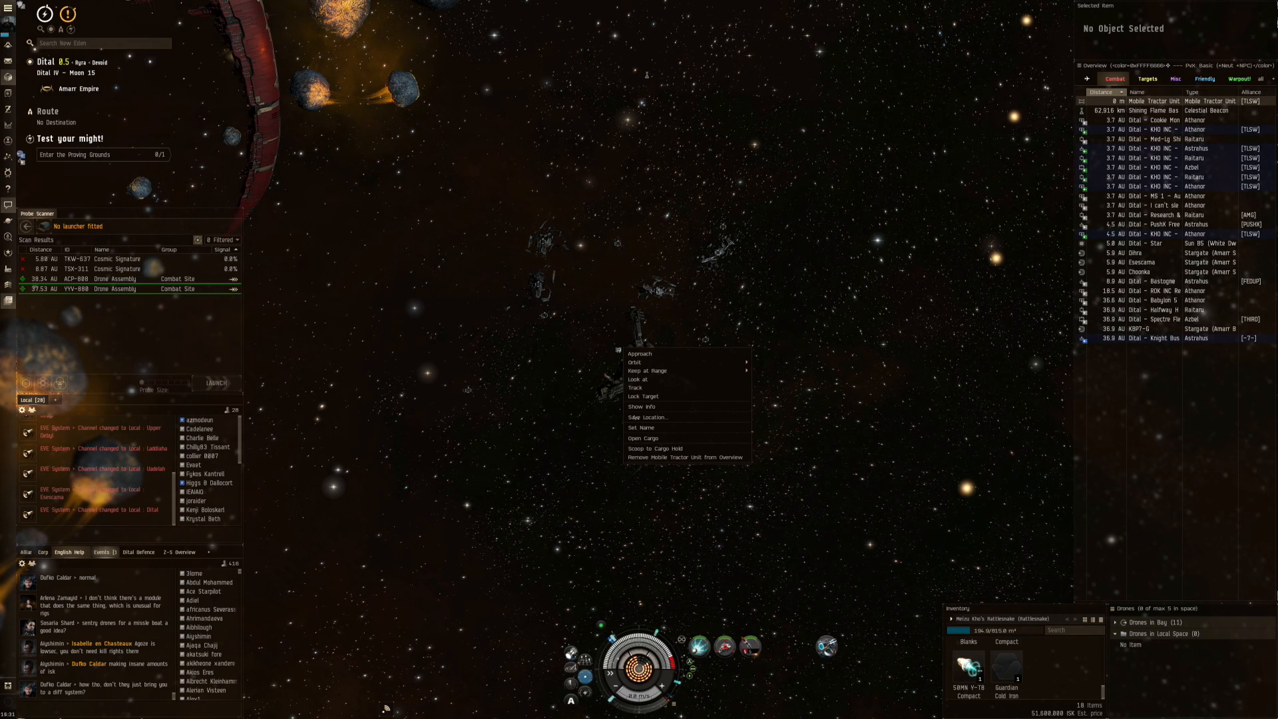
click(652, 448)
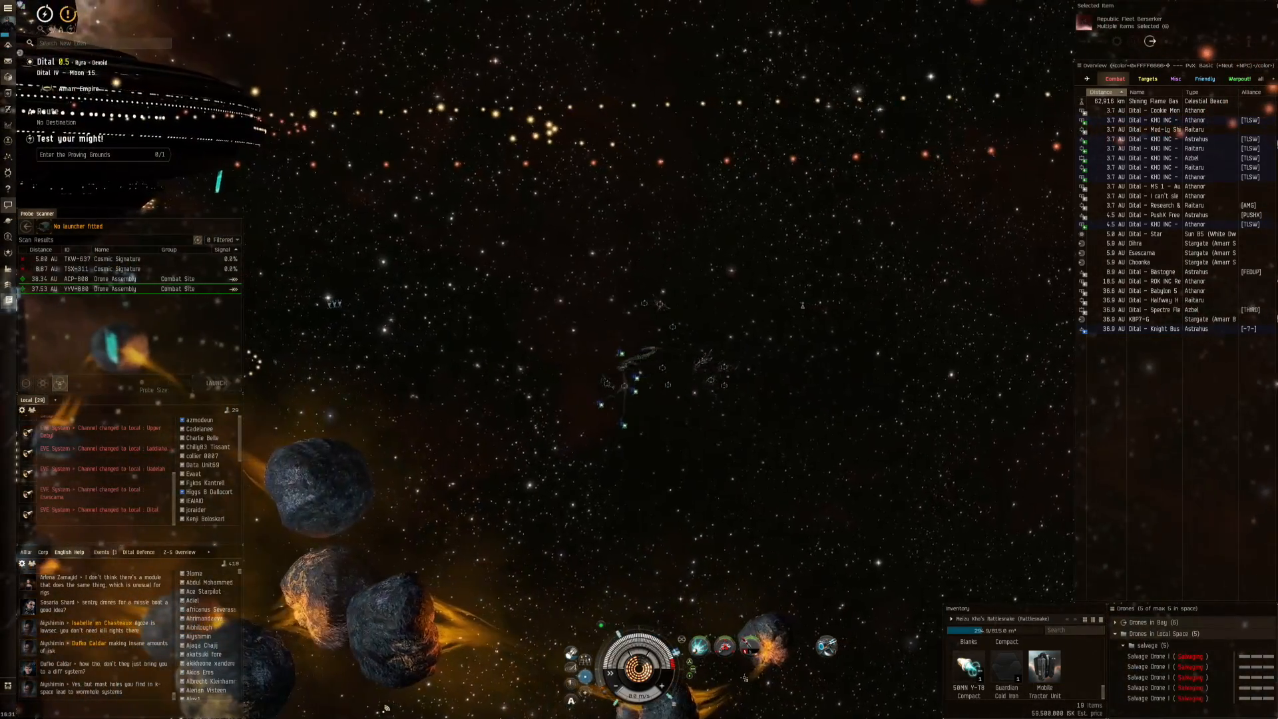
right_click(724, 646)
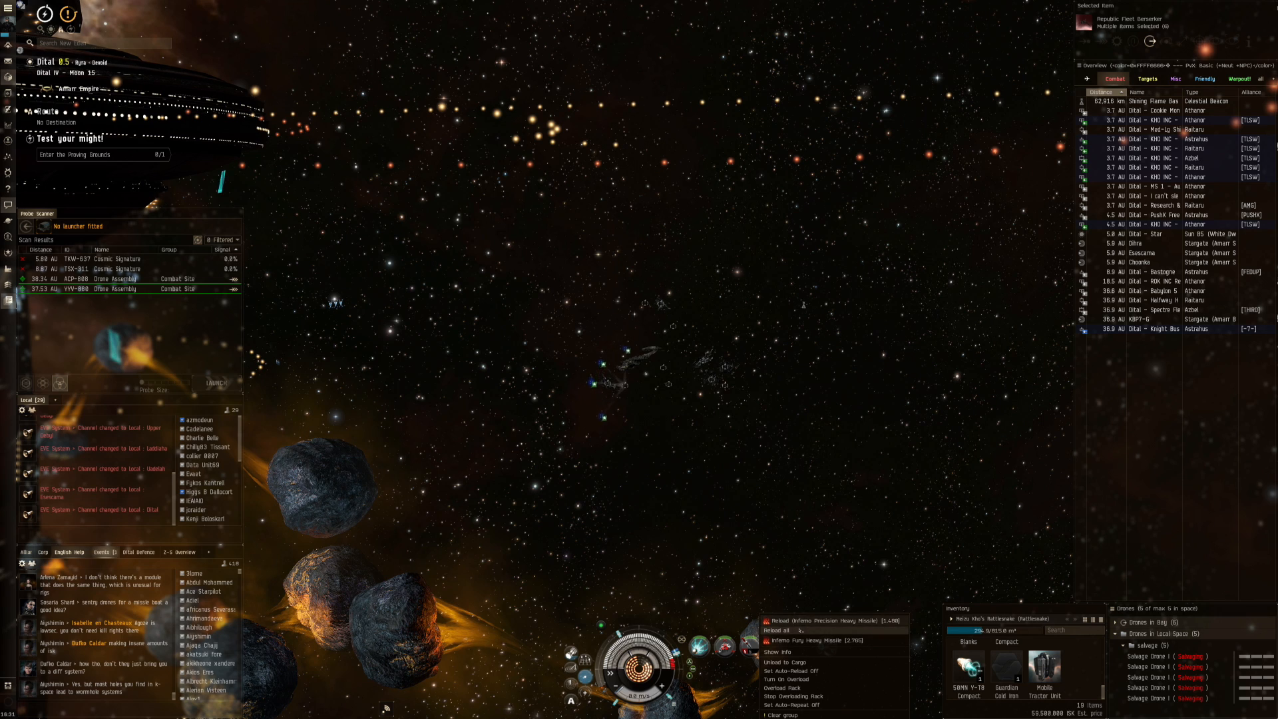